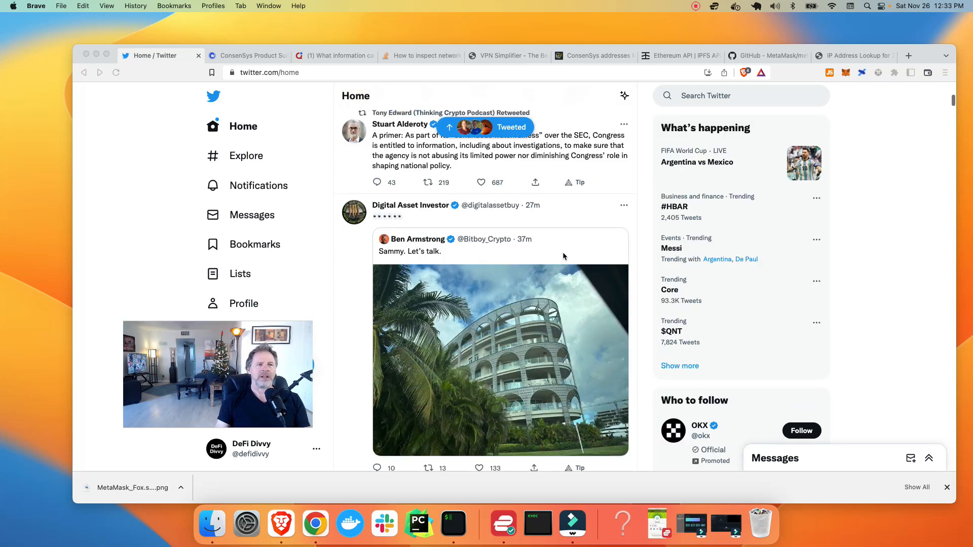
Switch to the GitHub MetaMask/metamask-extension repository tab and look over the page.
scroll(down, 3)
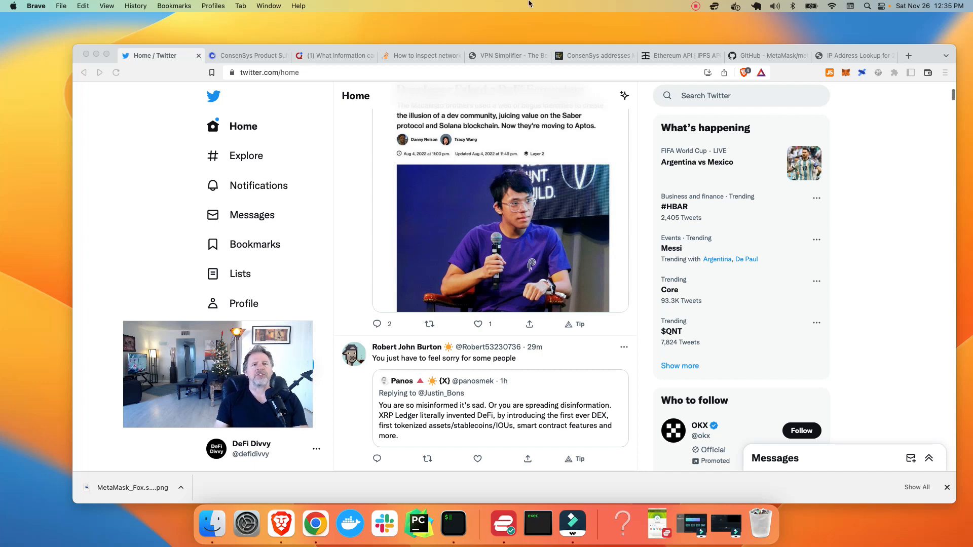
click(768, 55)
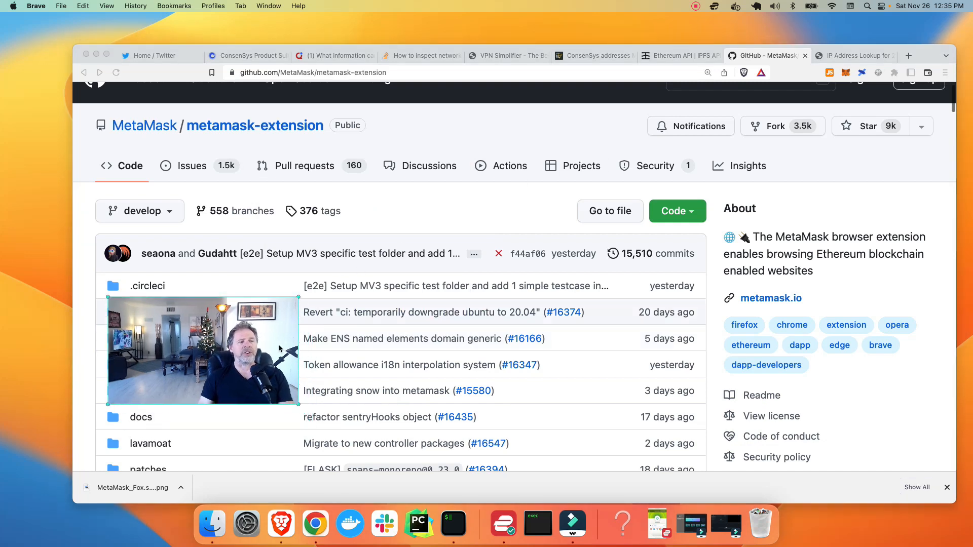
drag(203, 350, 160, 287)
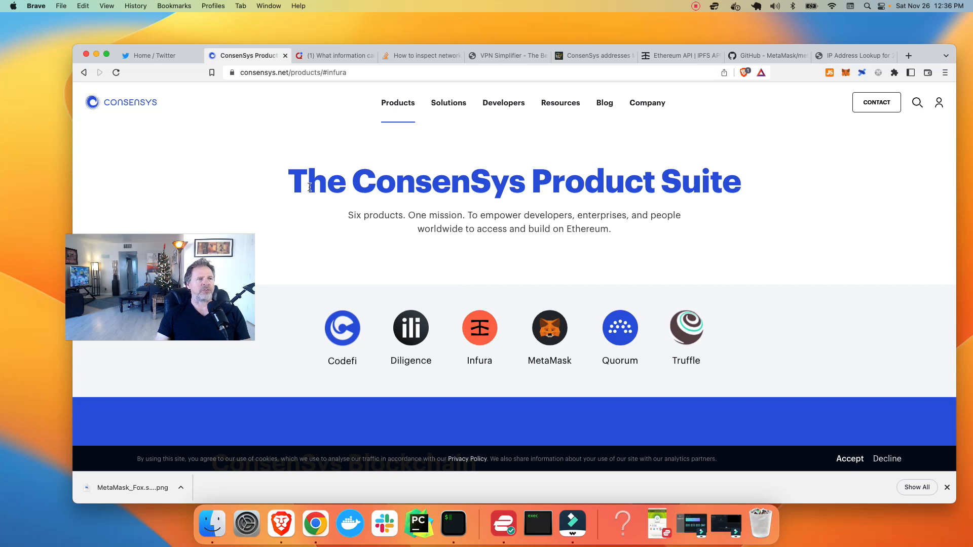
mouse_move(591, 491)
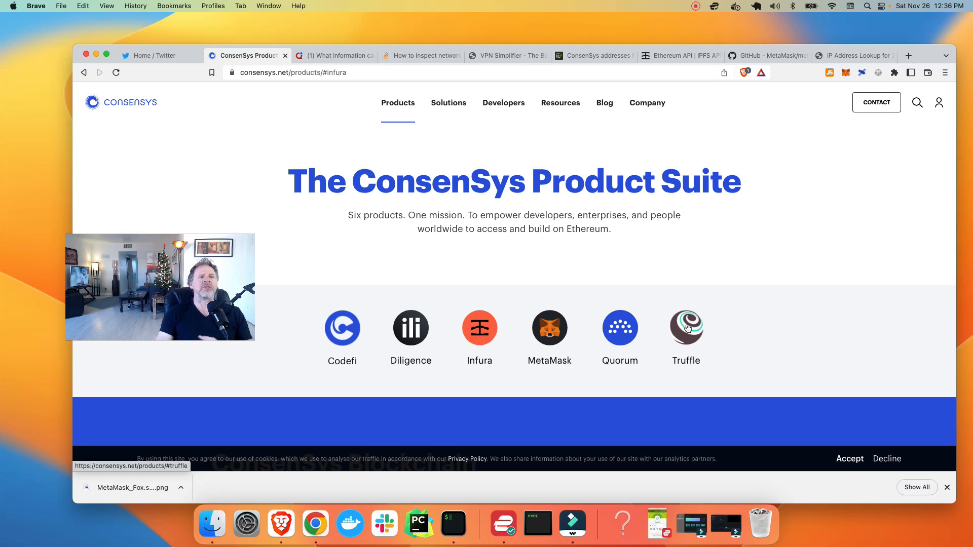
mouse_move(501, 365)
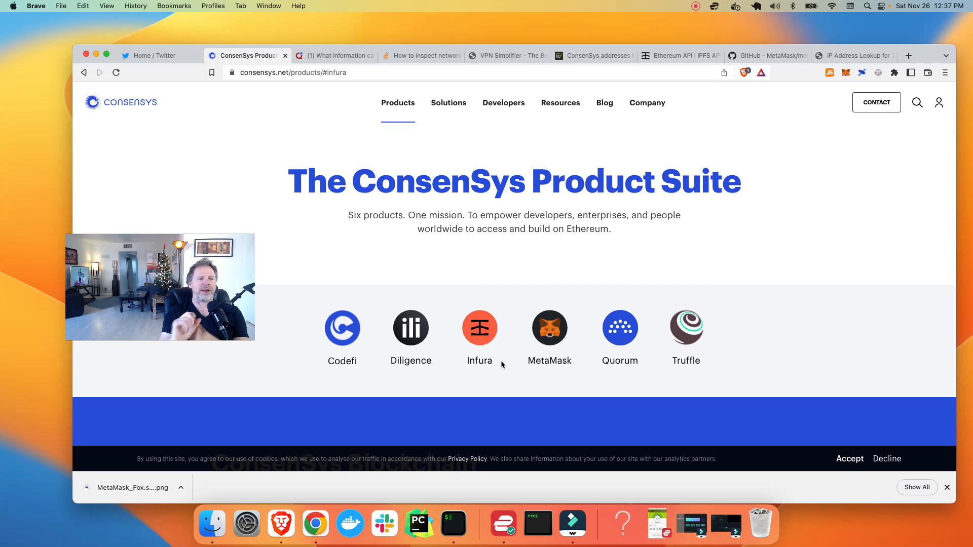
mouse_move(549, 328)
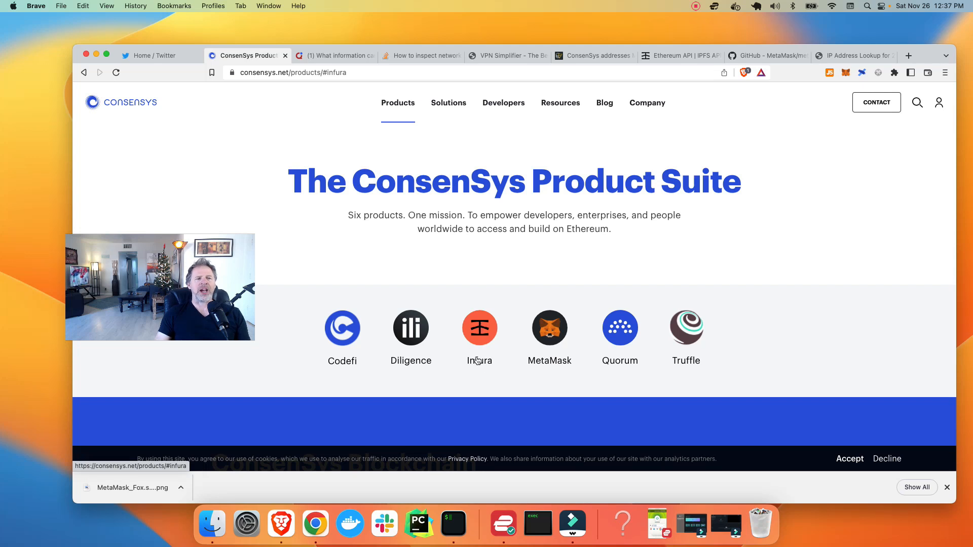
mouse_move(476, 320)
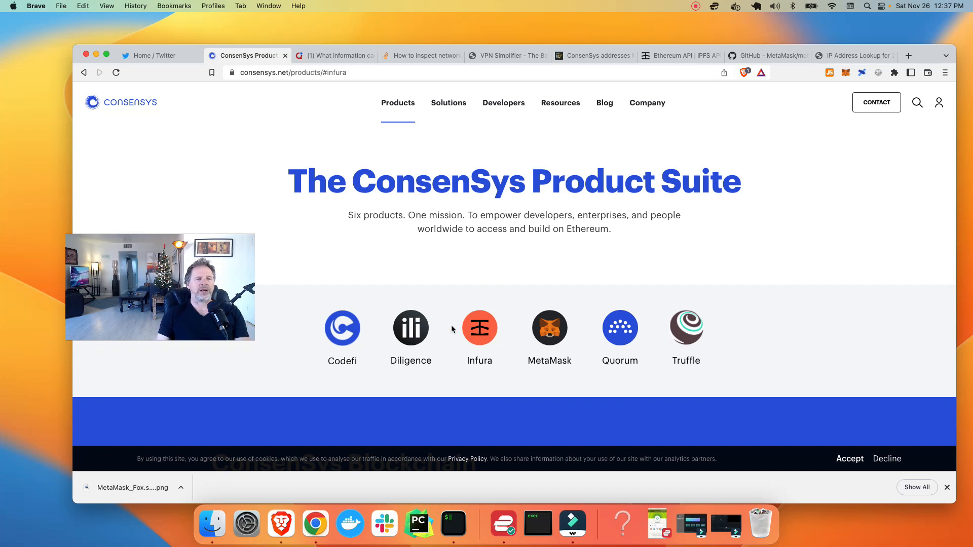
mouse_move(548, 327)
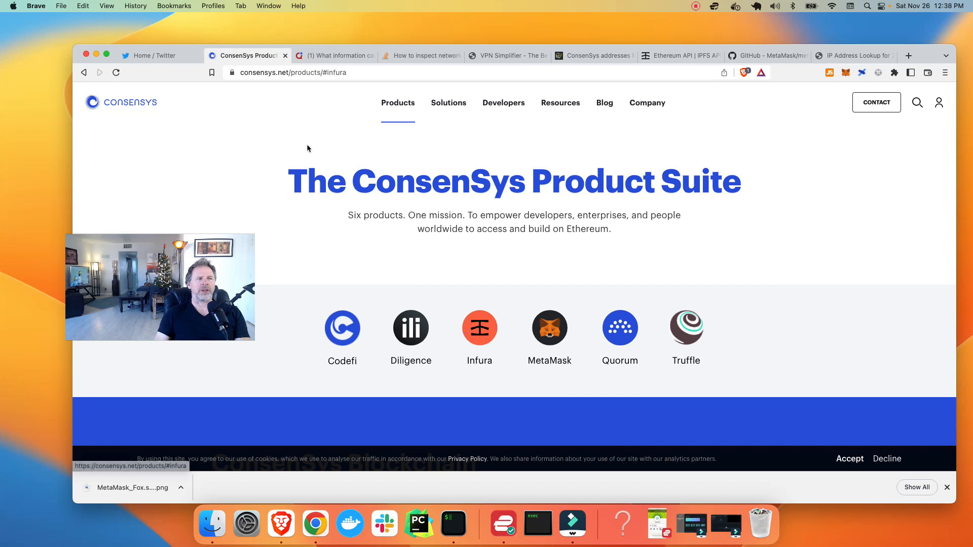
mouse_move(118, 102)
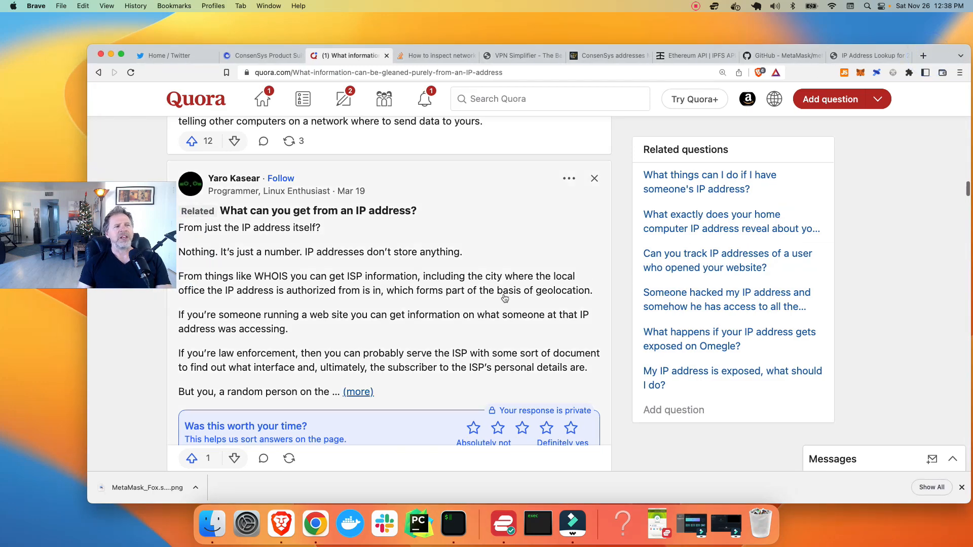
Scroll the Quora thread to the answer saying an IP reveals little beyond the ISP.
scroll(down, 3)
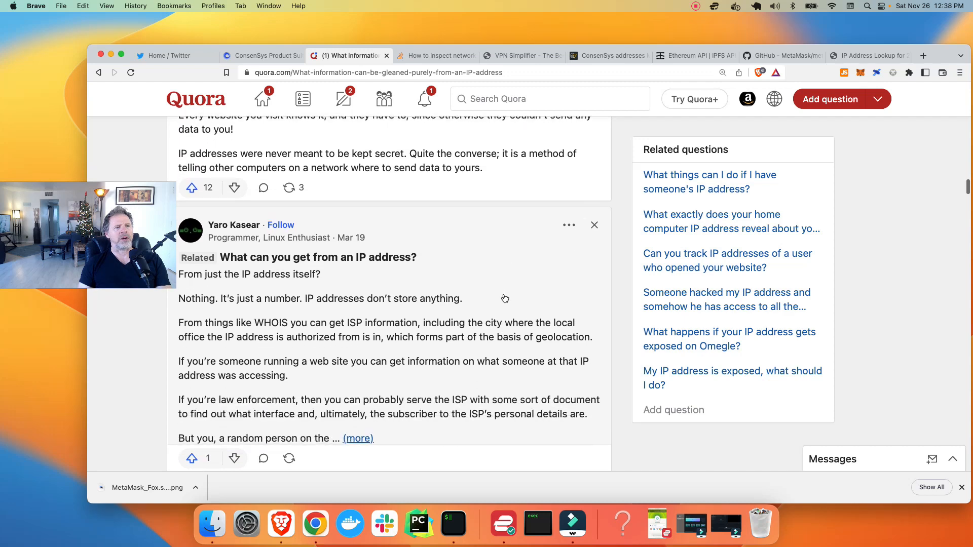
scroll(down, 3)
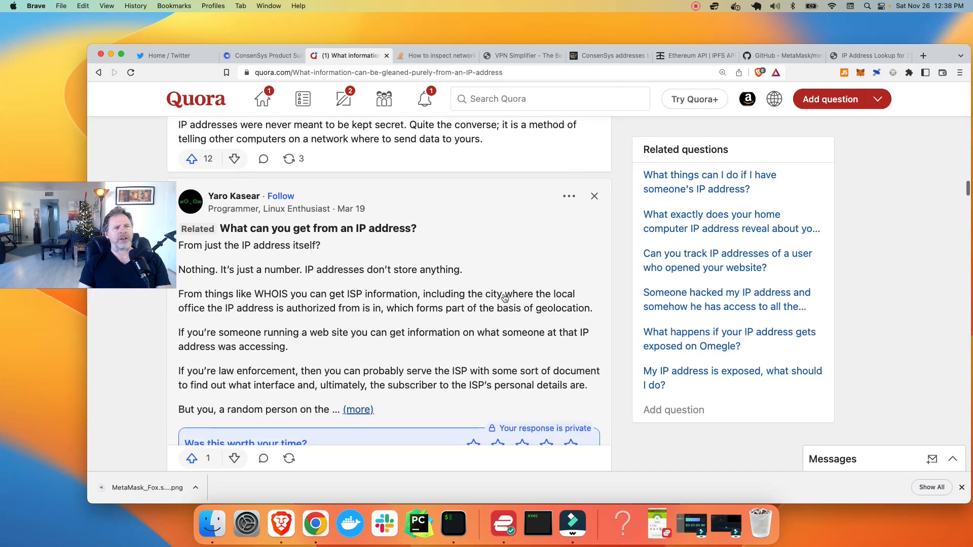
scroll(down, 3)
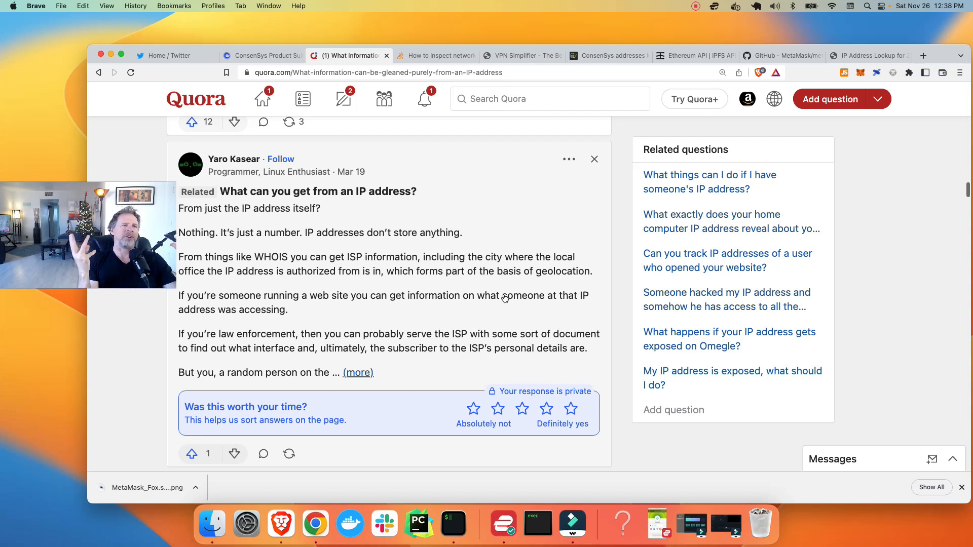
scroll(down, 3)
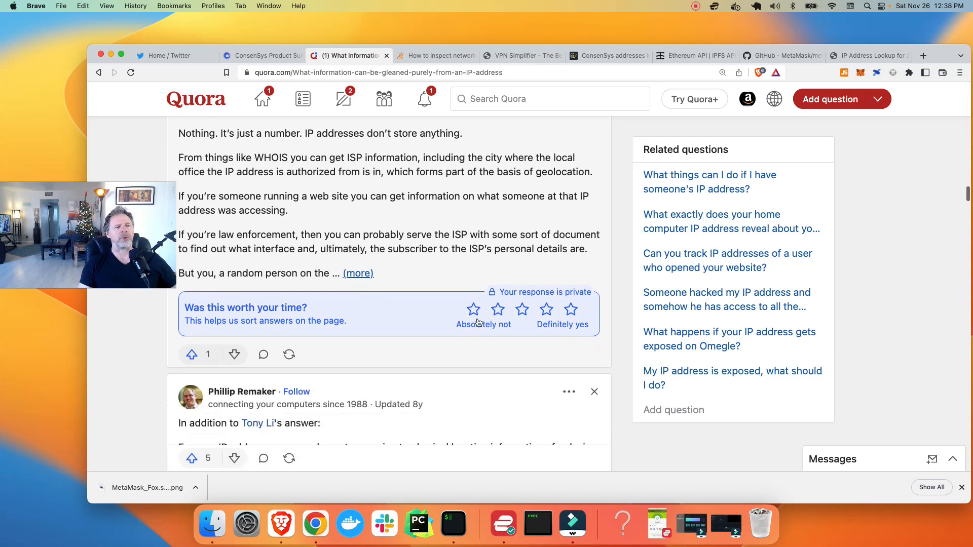
scroll(down, 3)
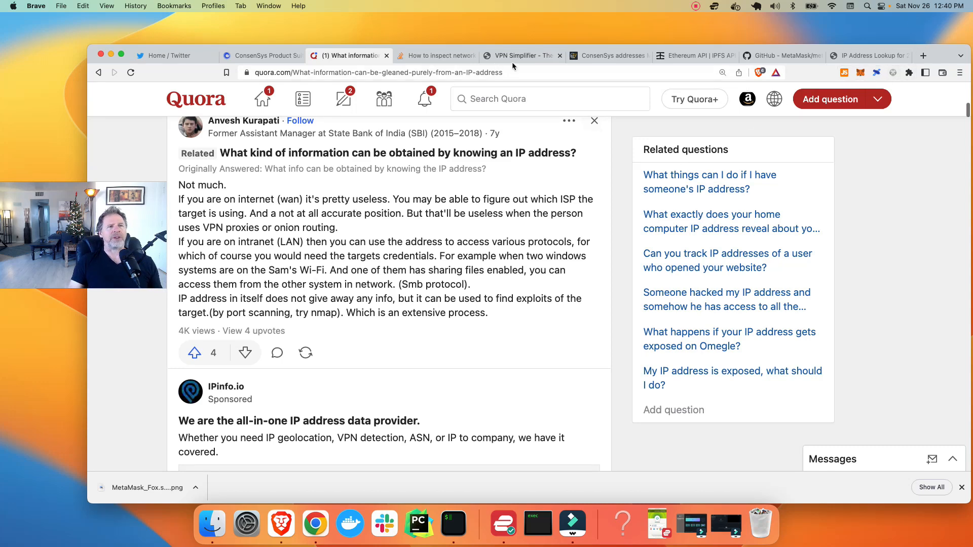
click(868, 55)
text(what is)
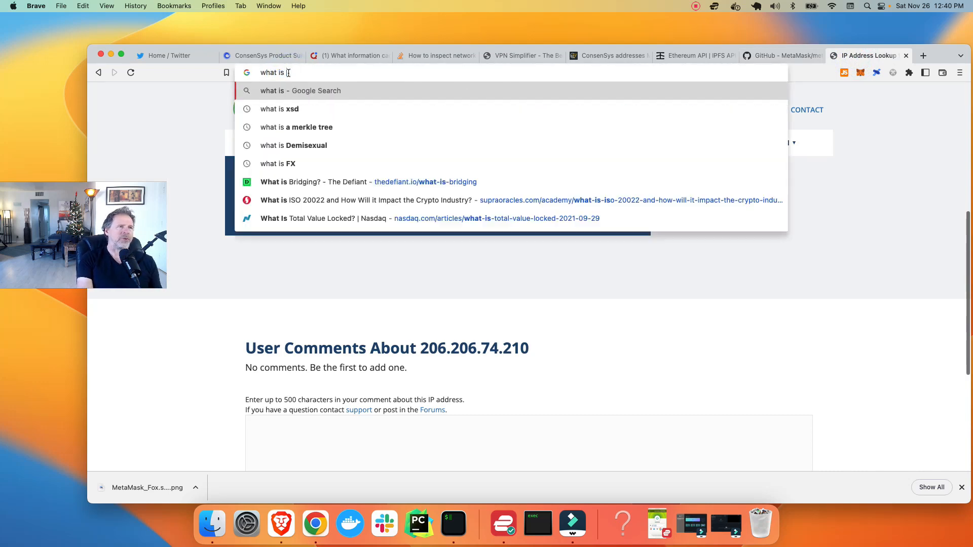
text(my)
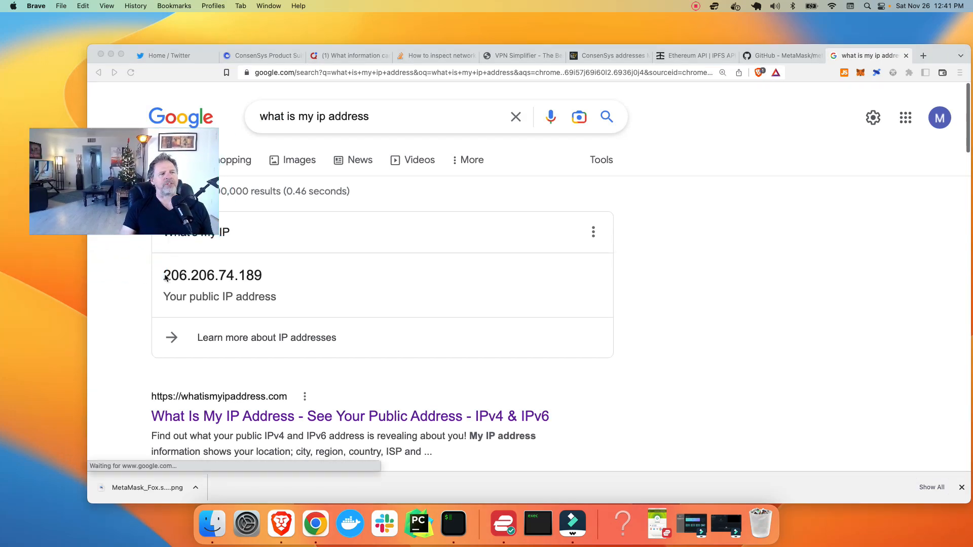
click(165, 274)
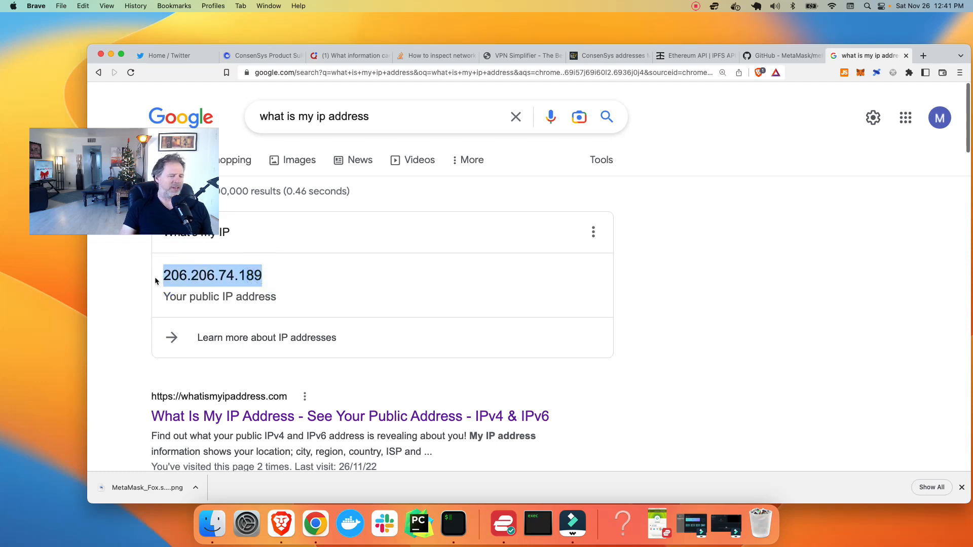
click(349, 416)
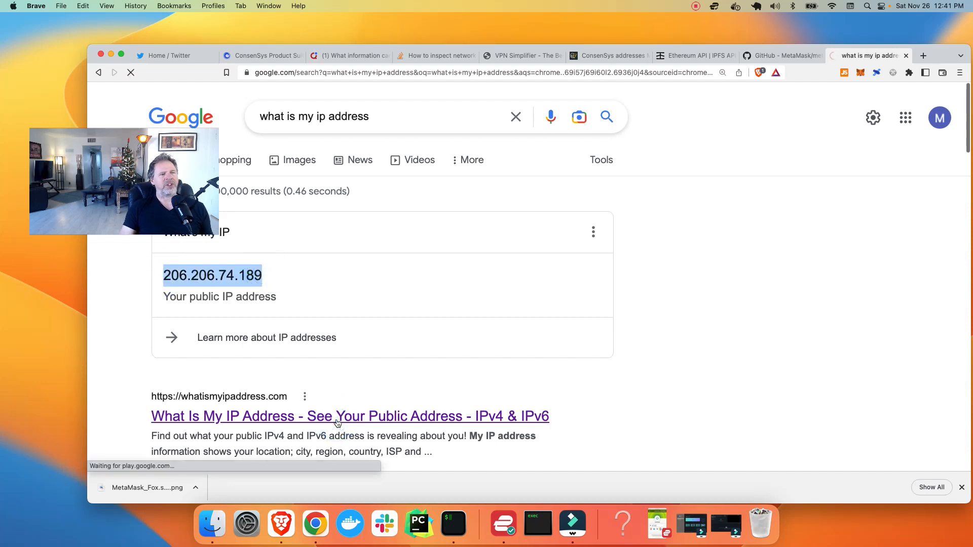
Show complete details for 206.206.74.189, scrolling to ISP IPXO LLC and Seattle coordinates.
click(349, 416)
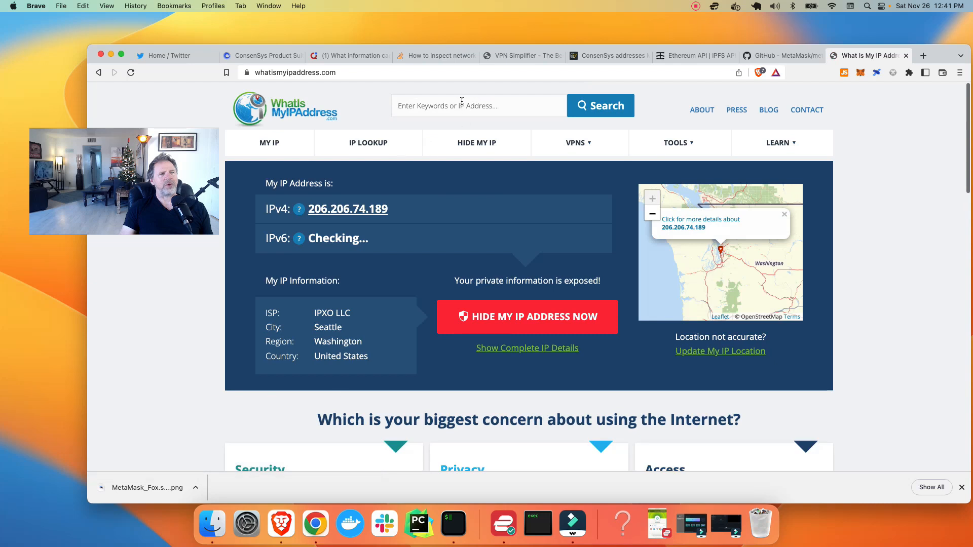
click(526, 347)
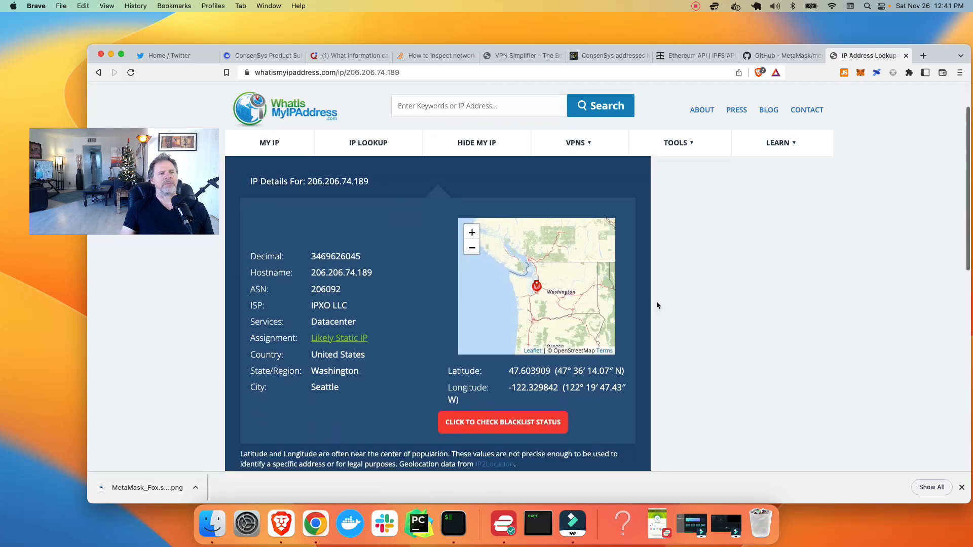
scroll(down, 3)
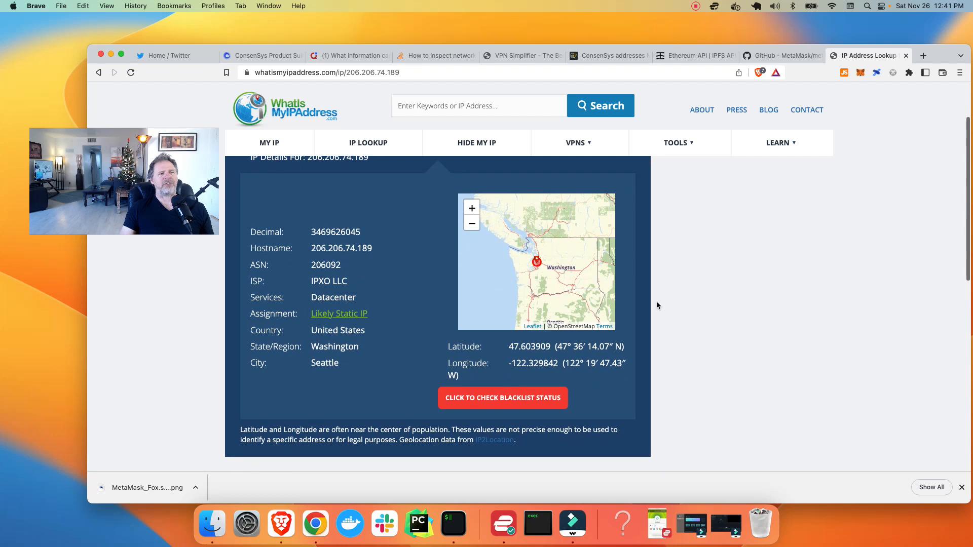
mouse_move(339, 253)
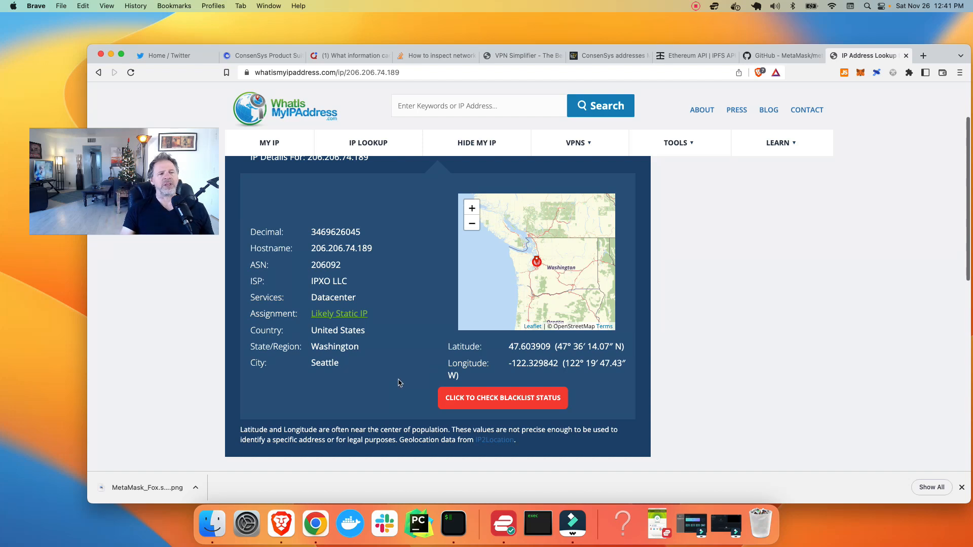
scroll(down, 3)
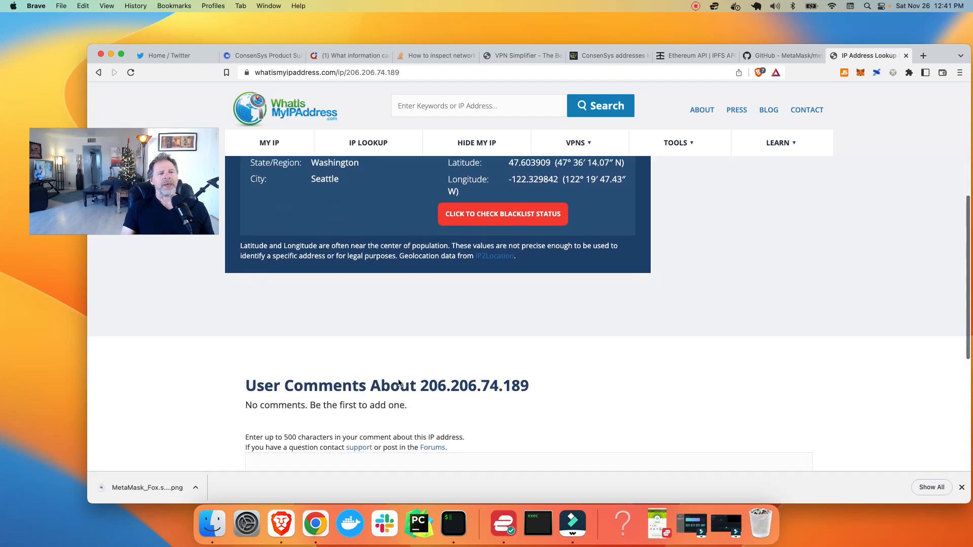
scroll(down, 3)
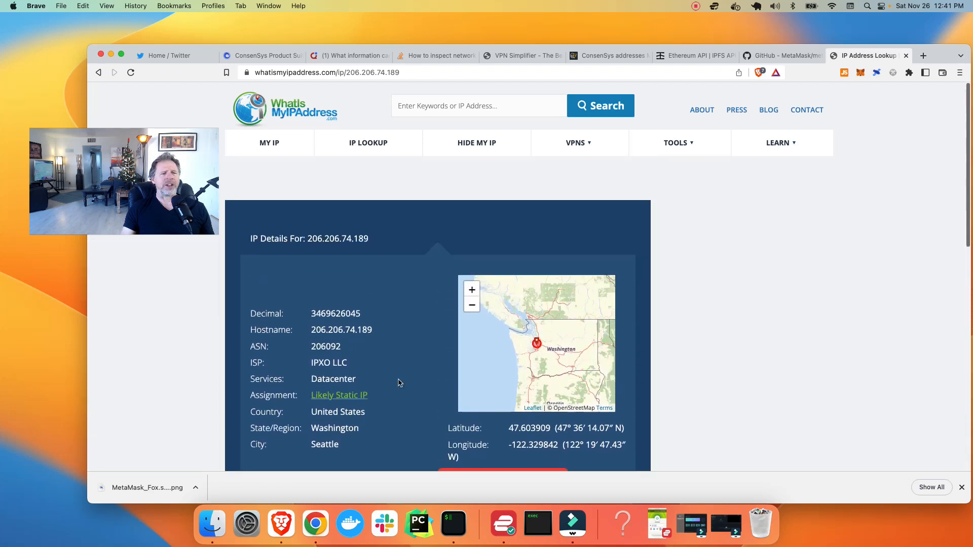
scroll(down, 3)
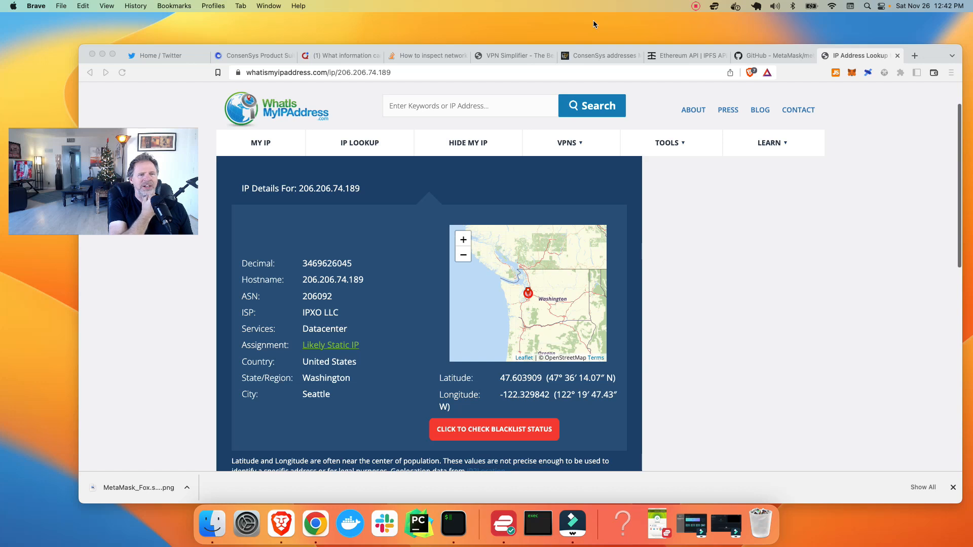
mouse_move(644, 25)
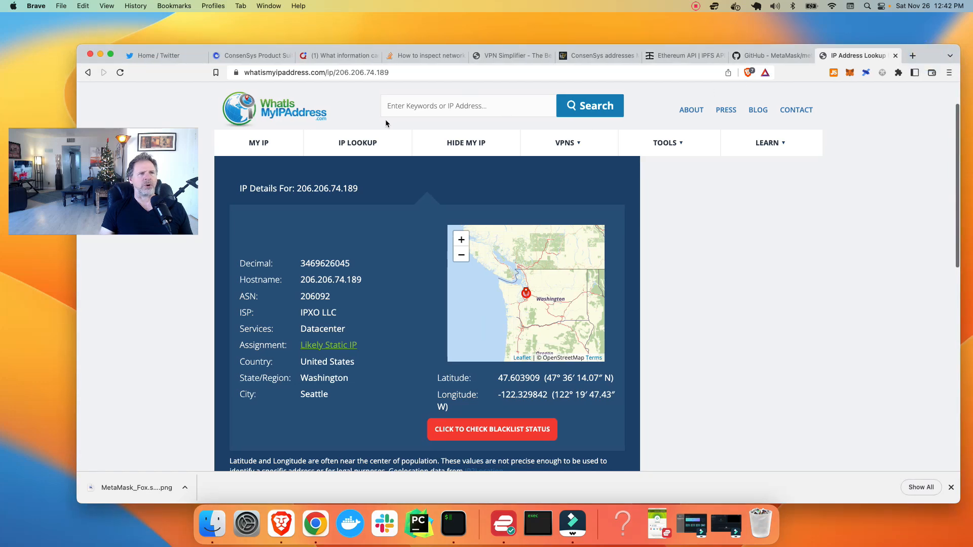
Return to the GitHub metamask-extension repository tab.
click(773, 55)
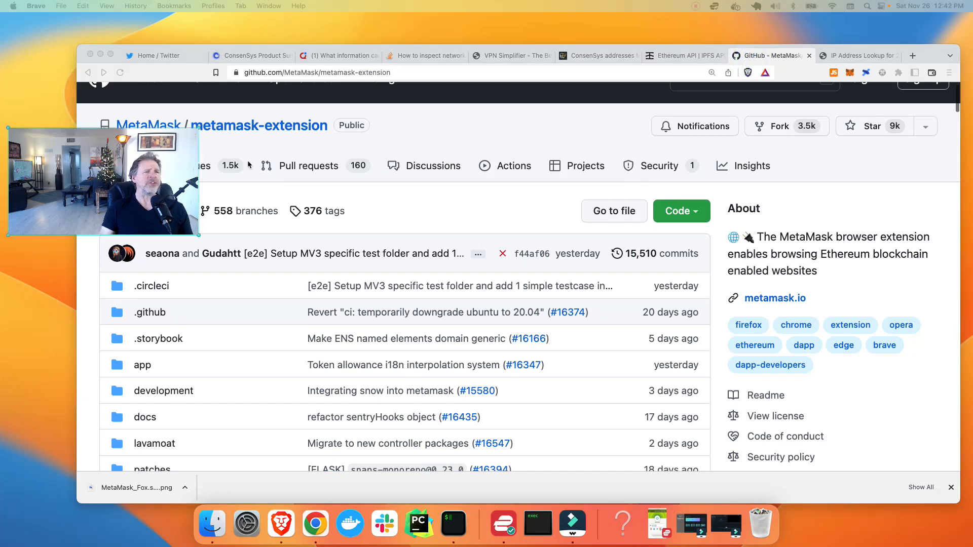
click(251, 55)
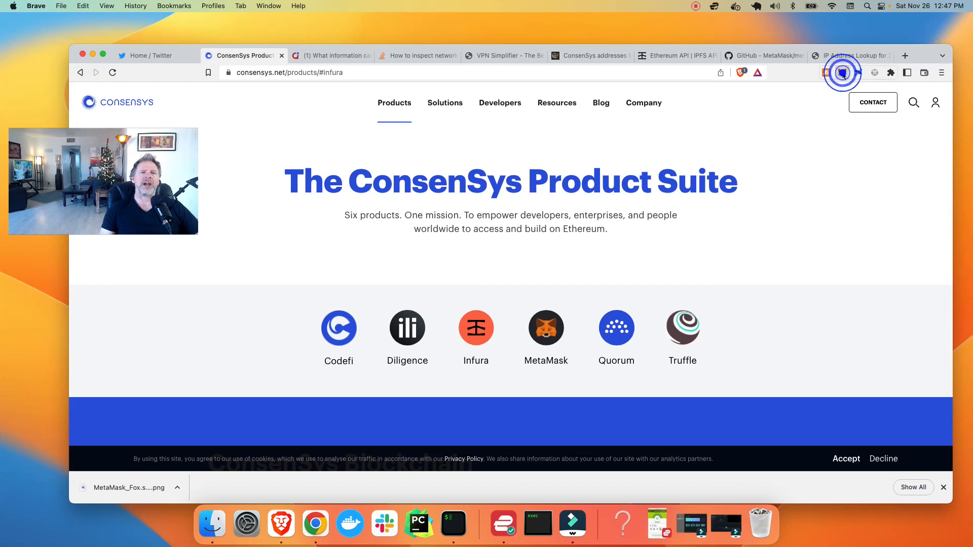
Open MetaMask's network list and view Ethereum Mainnet settings with its Infura RPC URL.
click(842, 72)
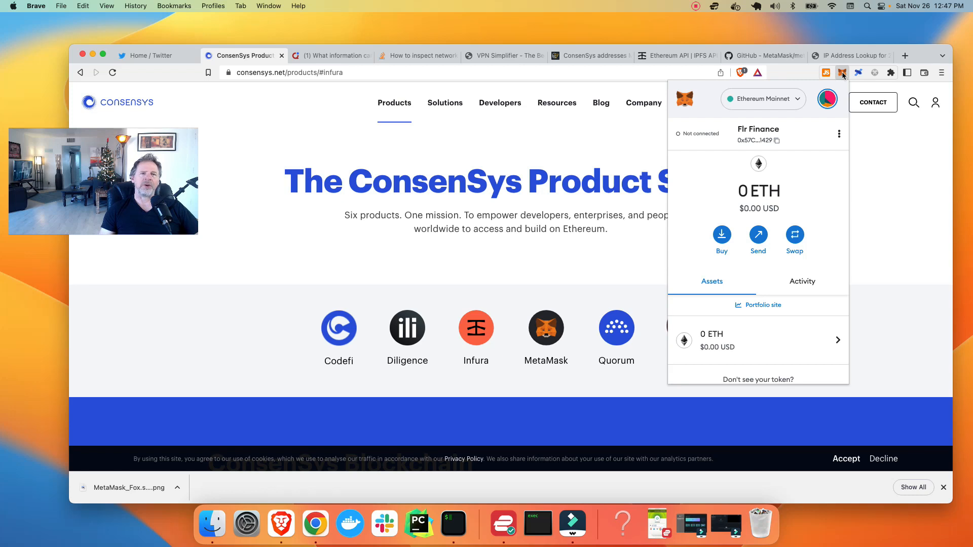
mouse_move(813, 216)
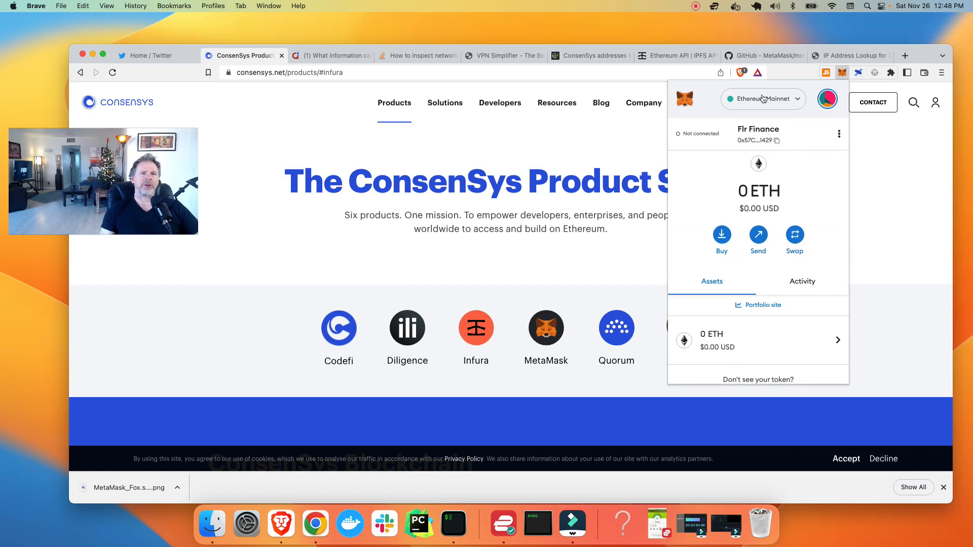
click(763, 99)
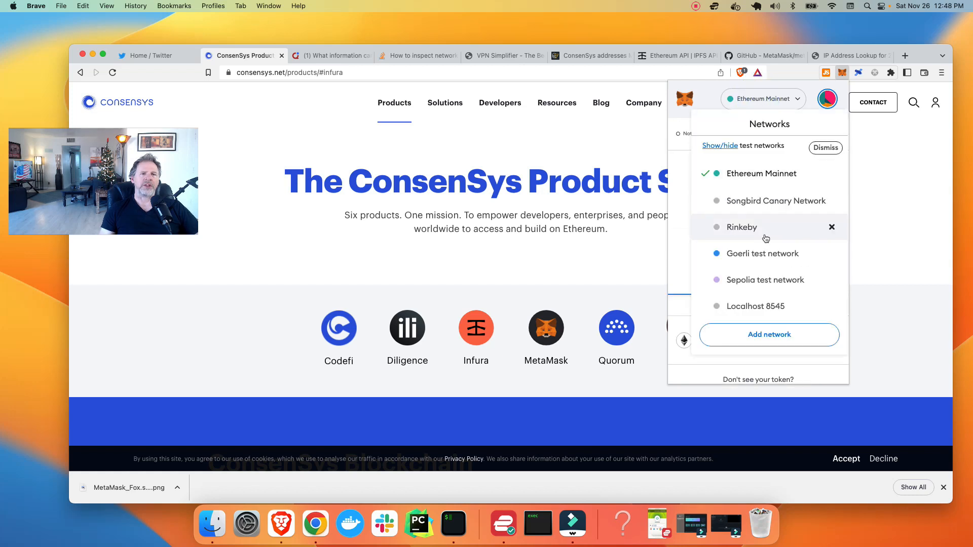
click(769, 334)
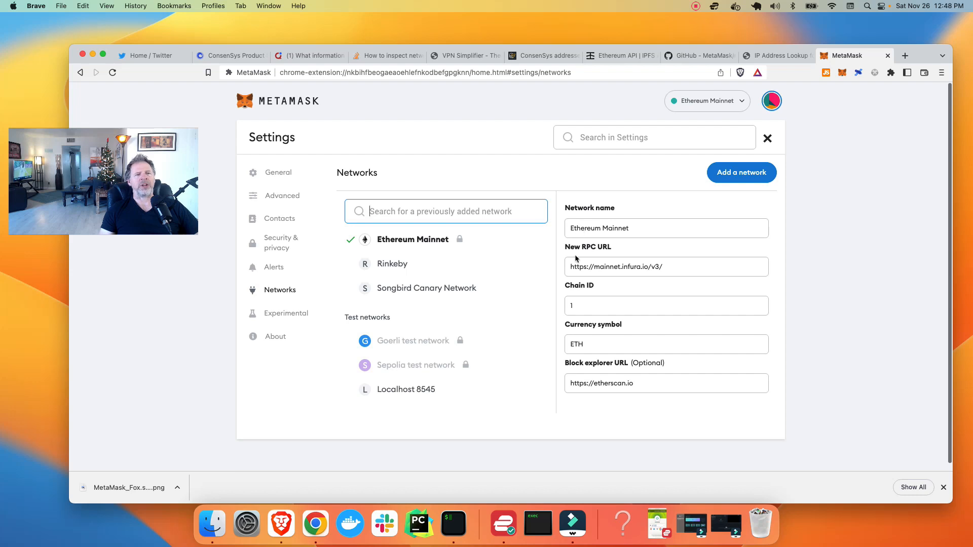
mouse_move(606, 274)
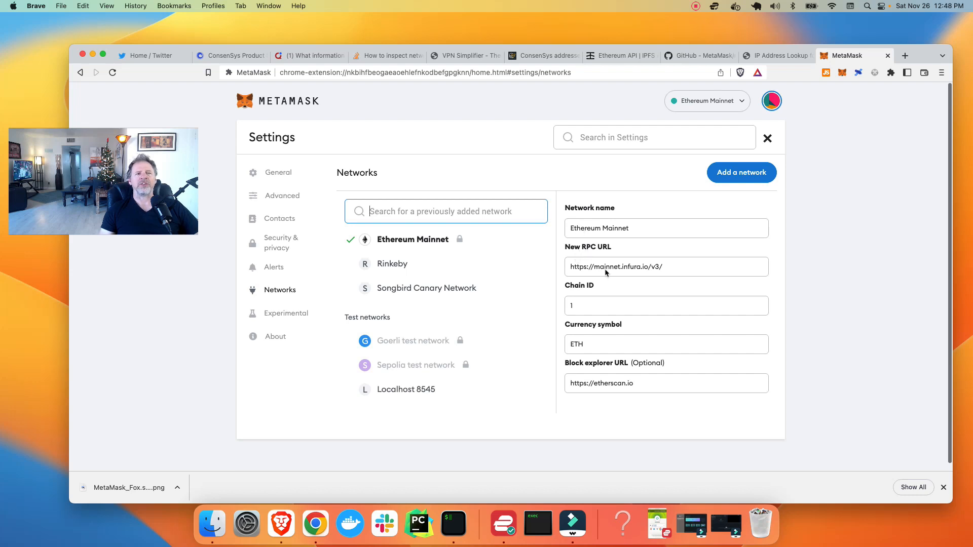
mouse_move(625, 272)
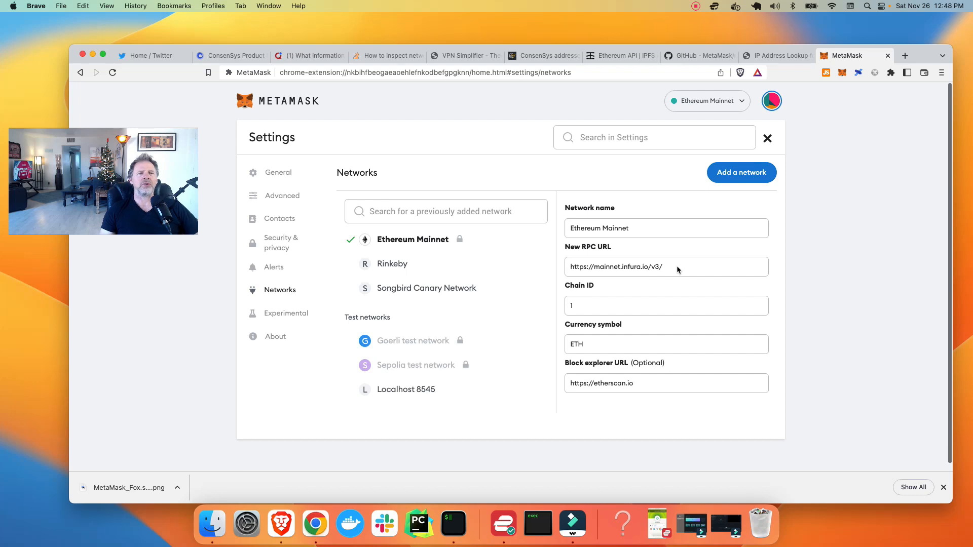
mouse_move(620, 269)
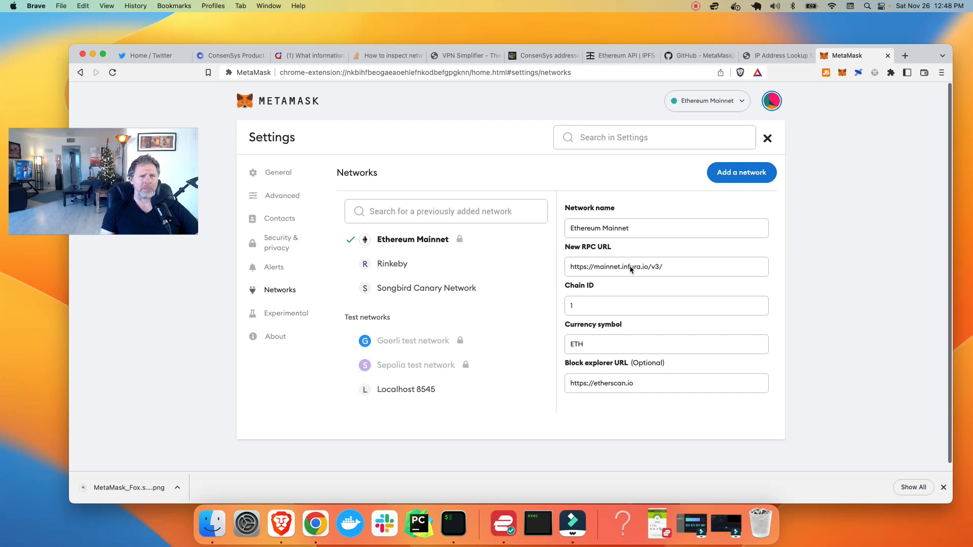
Switch MetaMask to Songbird Canary Network and select its flr.finance RPC URL.
click(707, 100)
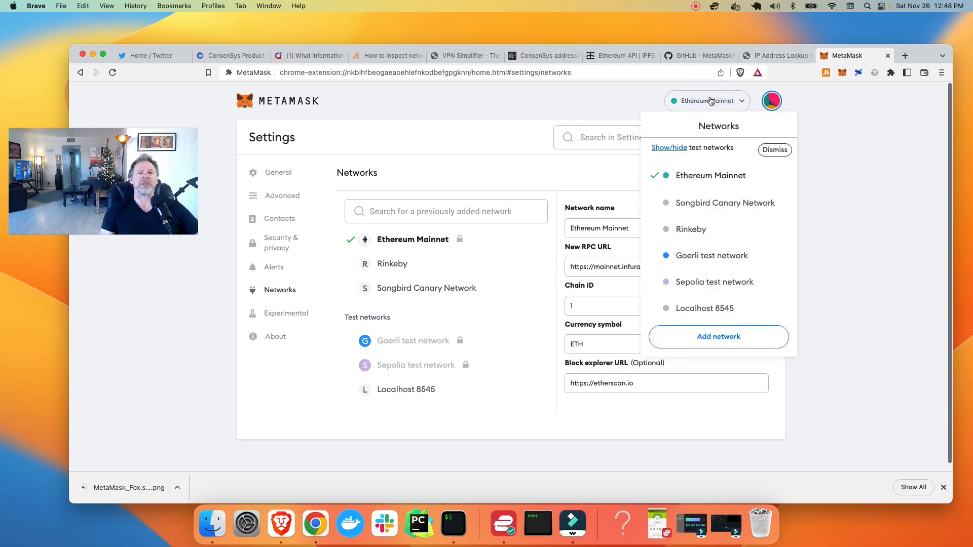
click(724, 203)
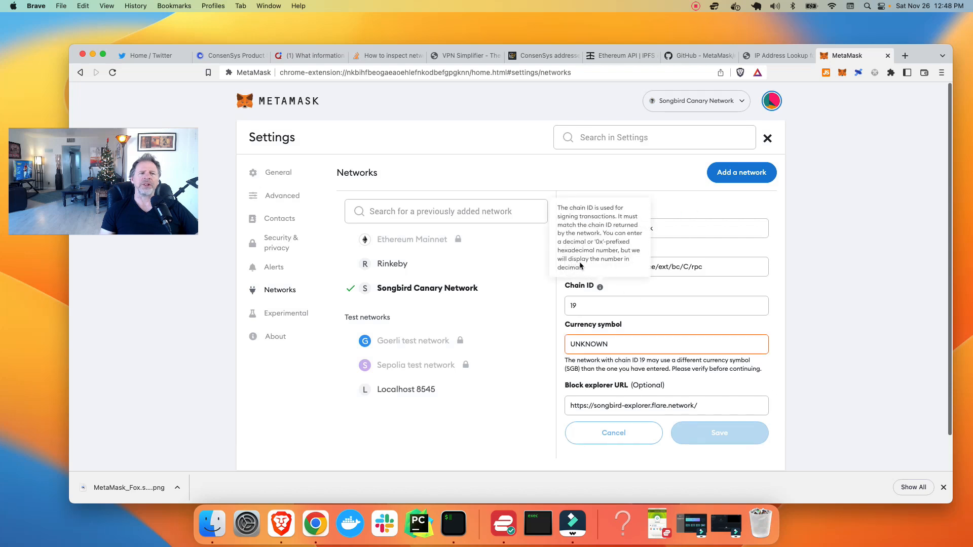
mouse_move(694, 268)
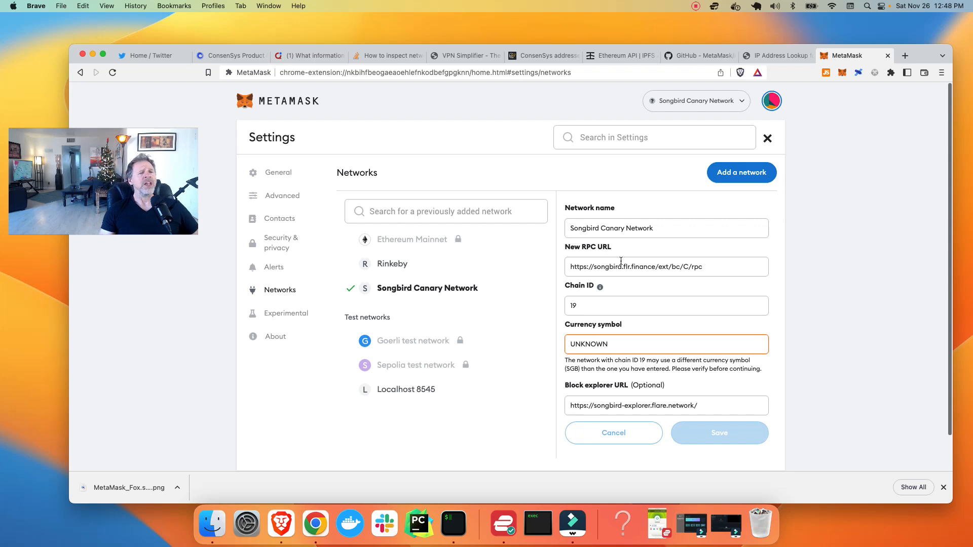
triple_click(634, 266)
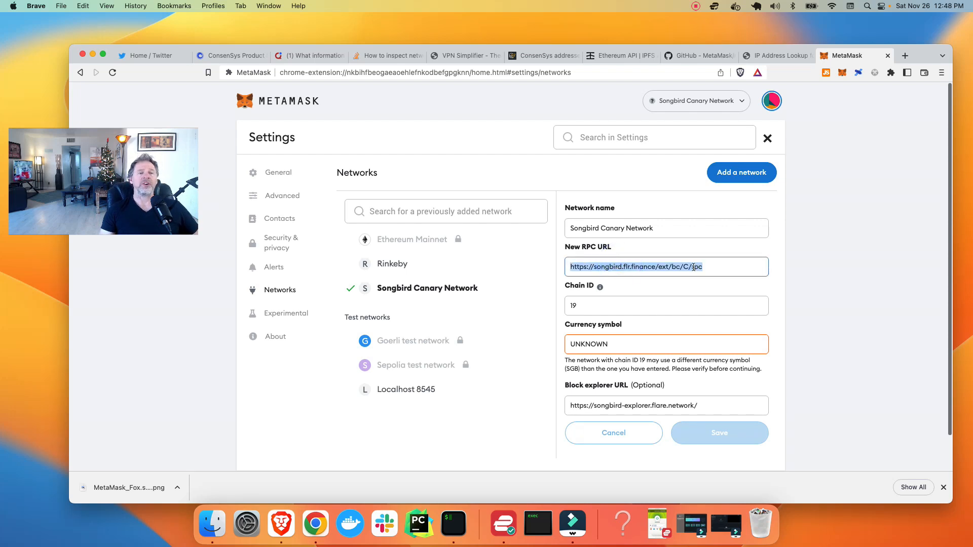
Return to Ethereum Mainnet and highlight its mainnet.infura.io RPC URL field.
click(411, 240)
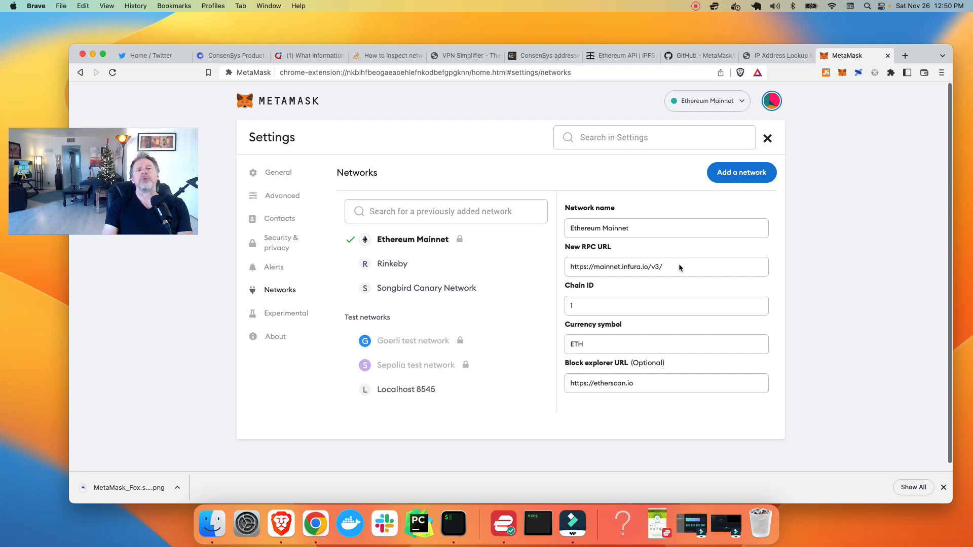
click(679, 266)
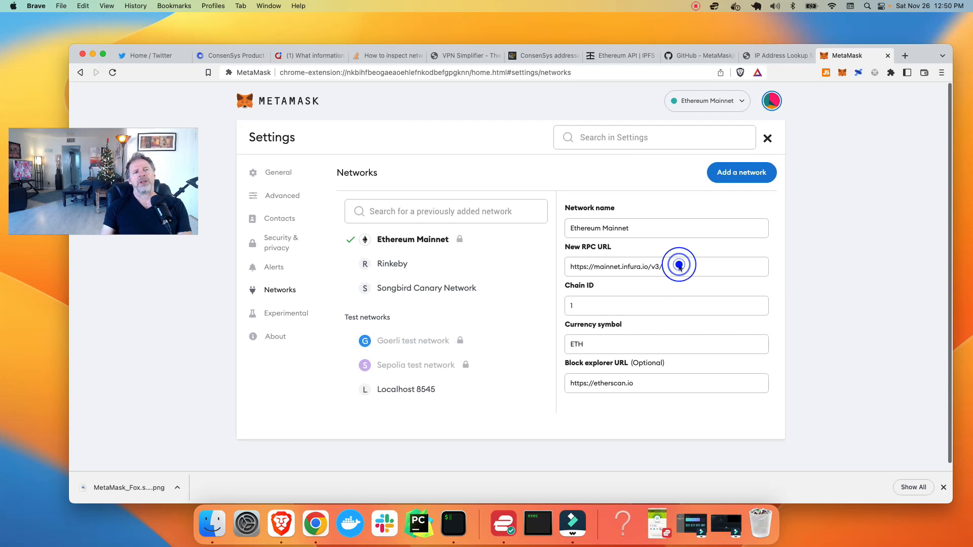